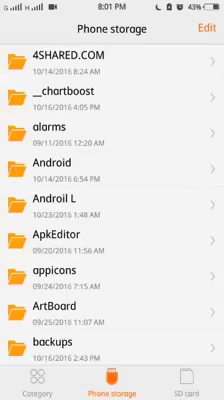
Scroll through Phone storage to reach the BASE folder, which shows 'No file'.
scroll("down", 3)
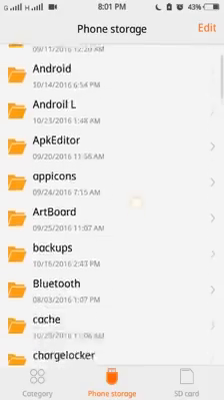
scroll("down", 3)
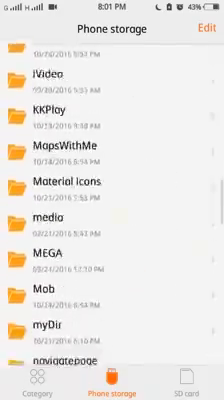
scroll("down", 3)
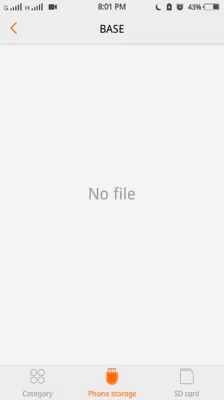
Browse the S6 icon PNGs on the SD card, then open Phone storage > PROJECT THEME.
left_click(13, 37)
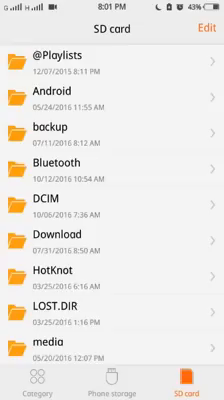
scroll("down", 3)
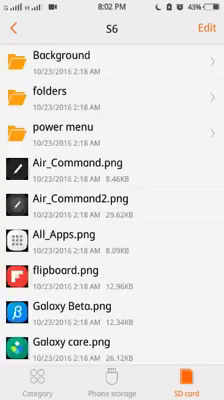
scroll("down", 3)
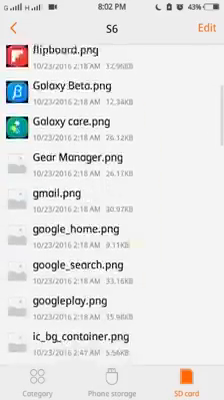
scroll("down", 3)
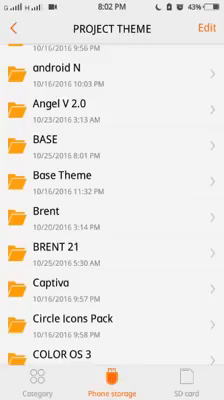
left_click(13, 33)
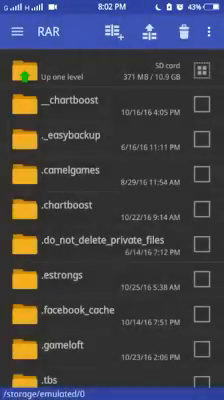
Navigate to Download > i Theme > Theme and pick a .itz theme package to unpack.
scroll("down", 3)
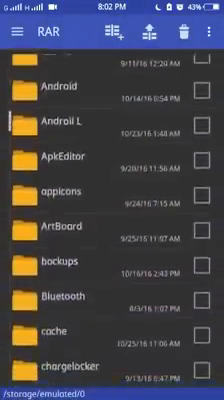
scroll("down", 3)
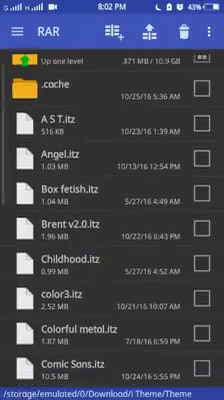
left_click(204, 137)
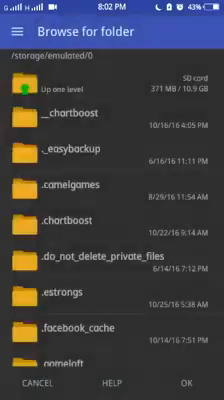
Scroll the Browse for folder list to the phone-storage extraction target folder.
scroll("down", 3)
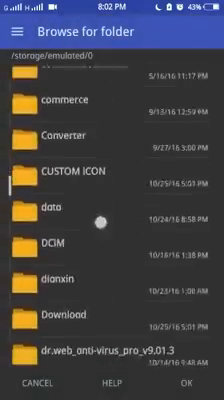
scroll("down", 3)
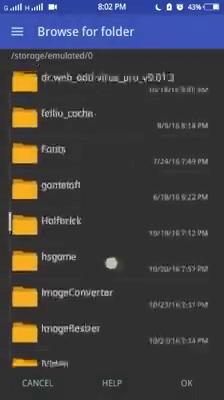
scroll("down", 3)
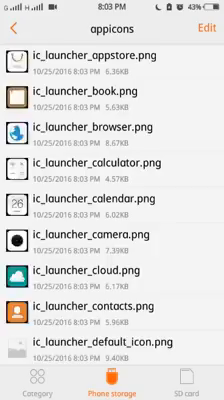
Review the extracted appicons PNGs, then scroll SD card > S6 to the ic_launcher icons.
scroll("down", 3)
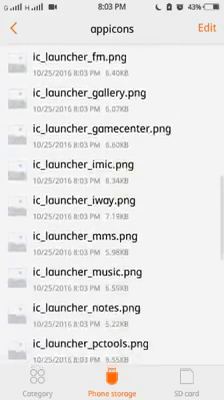
scroll("down", 3)
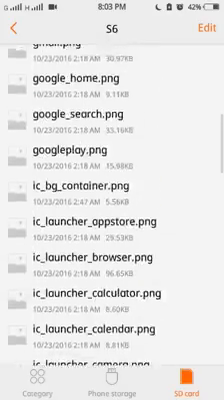
scroll("down", 3)
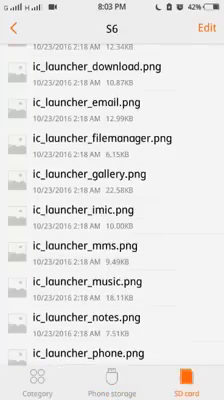
scroll("up", 3)
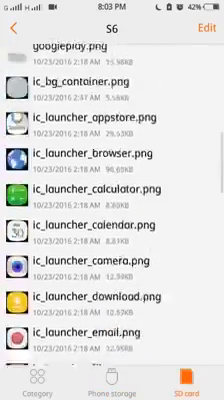
scroll("down", 3)
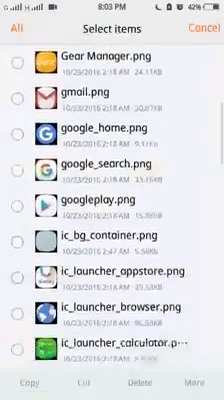
Scroll the S6 folder to the ic_launcher PNGs to copy into appicons.
scroll("down", 3)
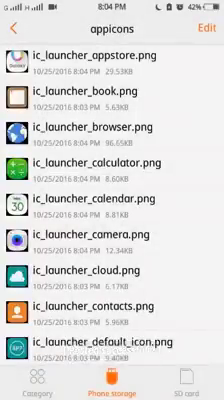
Look over appicons and the launcher folder's theme PNGs, then go back up to BASE.
left_click(15, 33)
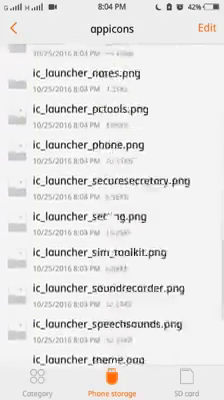
scroll("down", 3)
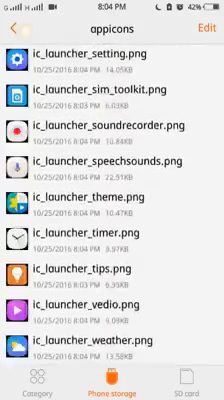
left_click(15, 30)
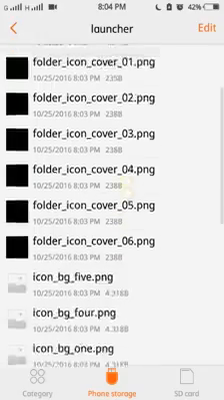
scroll("down", 3)
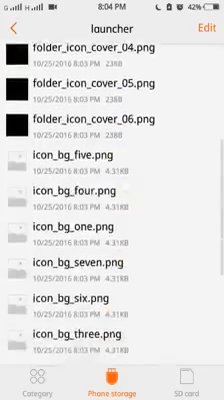
scroll("down", 3)
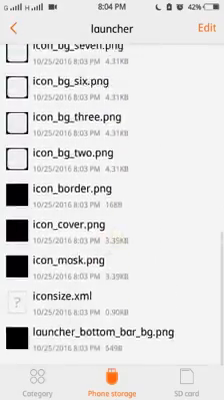
left_click(16, 37)
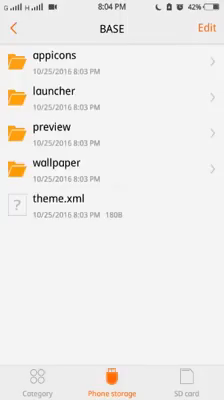